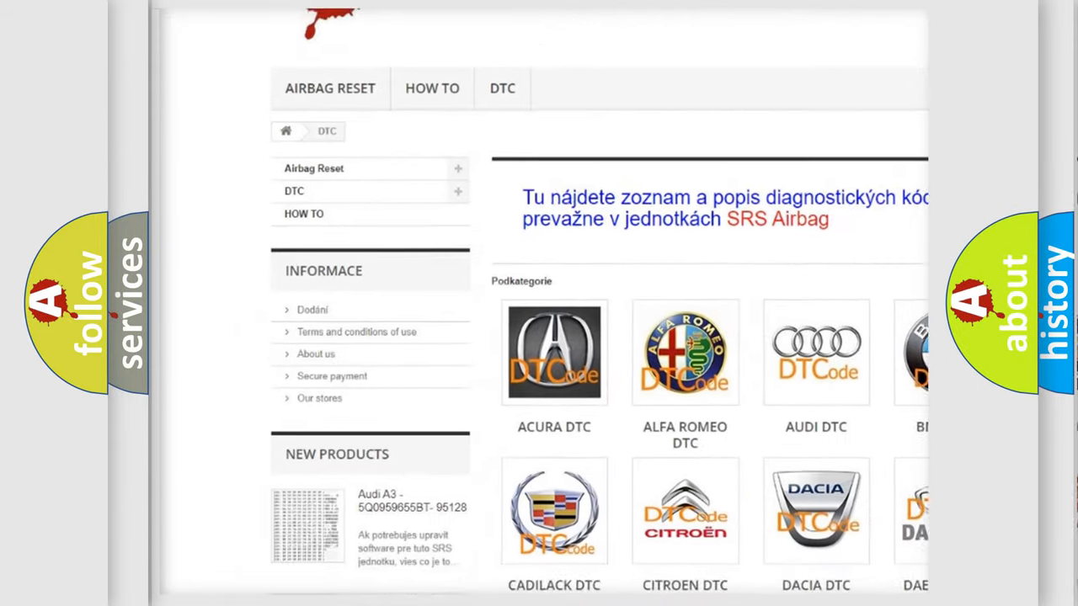
Step: Scroll the DTC brand catalog down and back up to locate the Mercedes tile
scroll(down, 3)
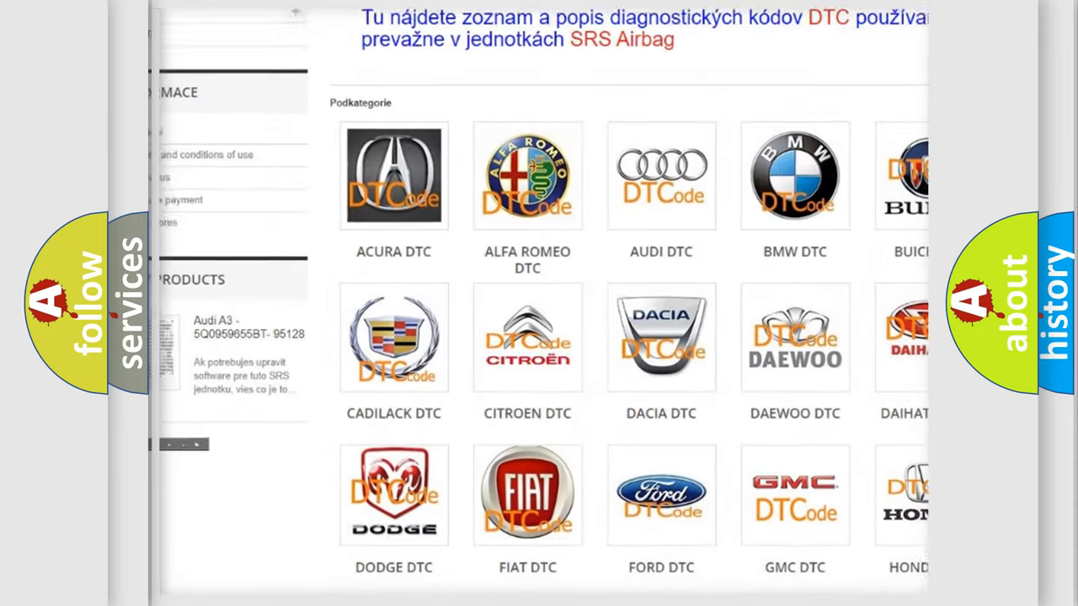
scroll(down, 3)
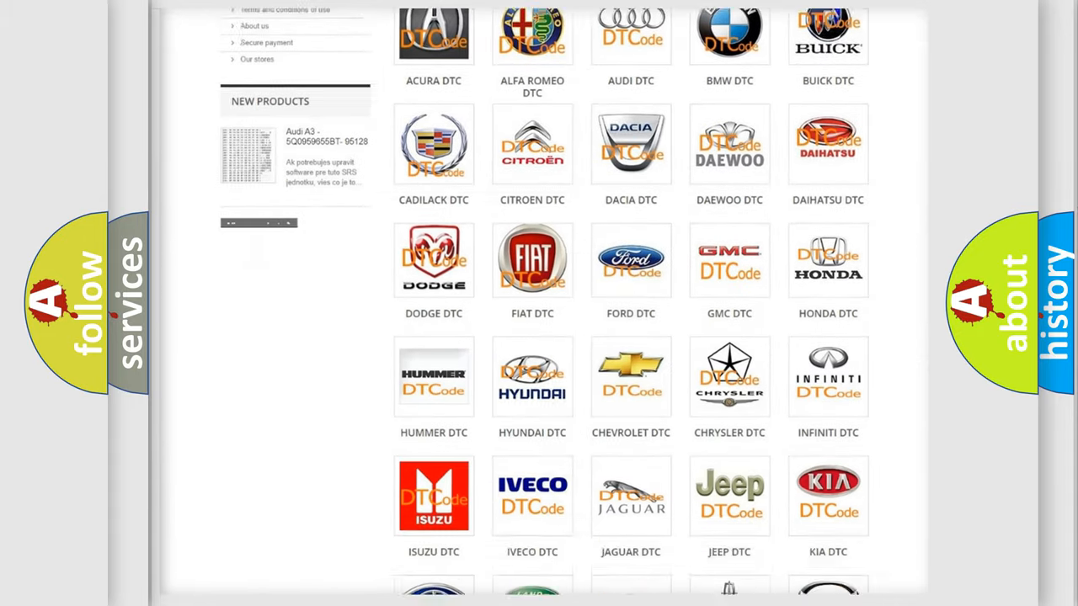
scroll(down, 3)
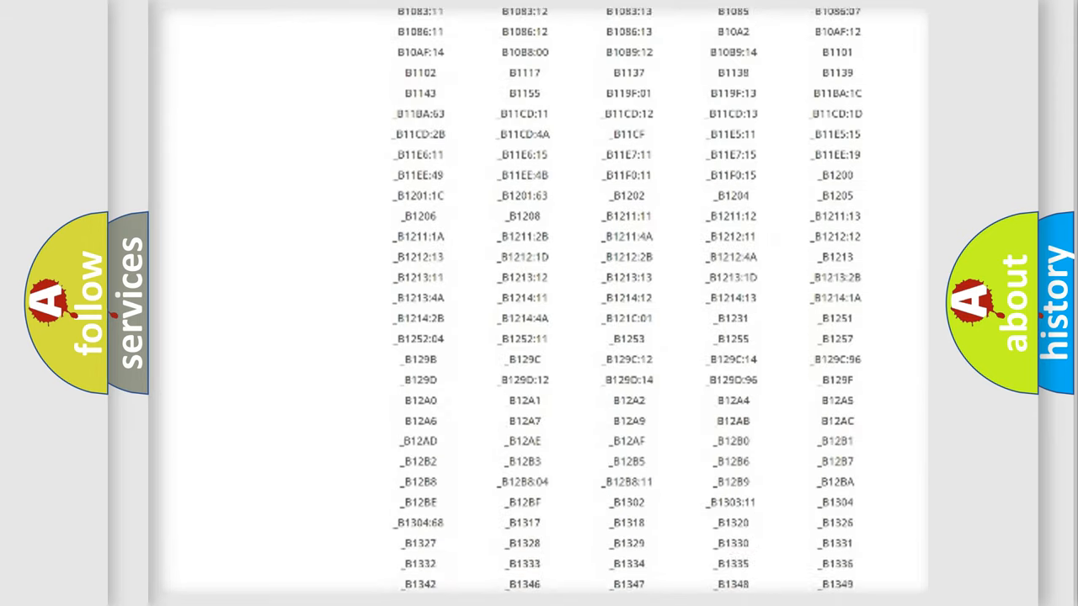
scroll(down, 3)
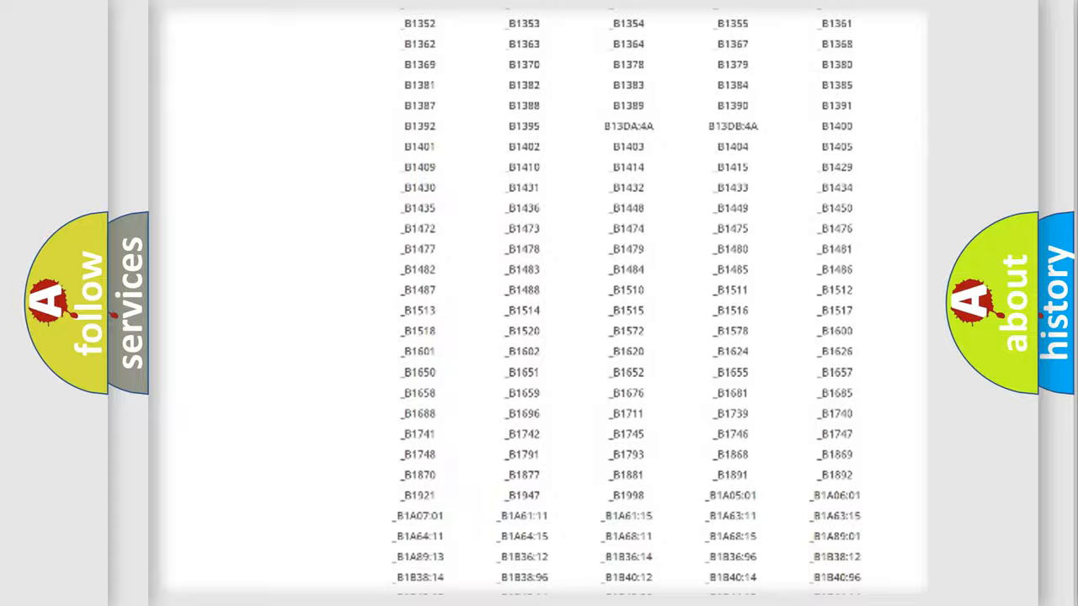
scroll(up, 3)
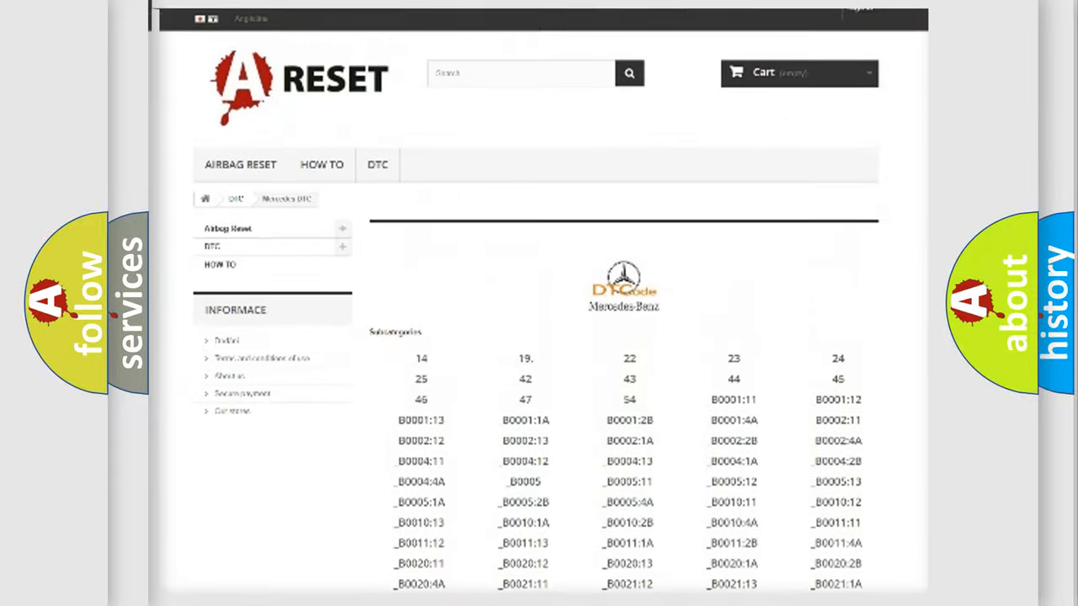
scroll(up, 3)
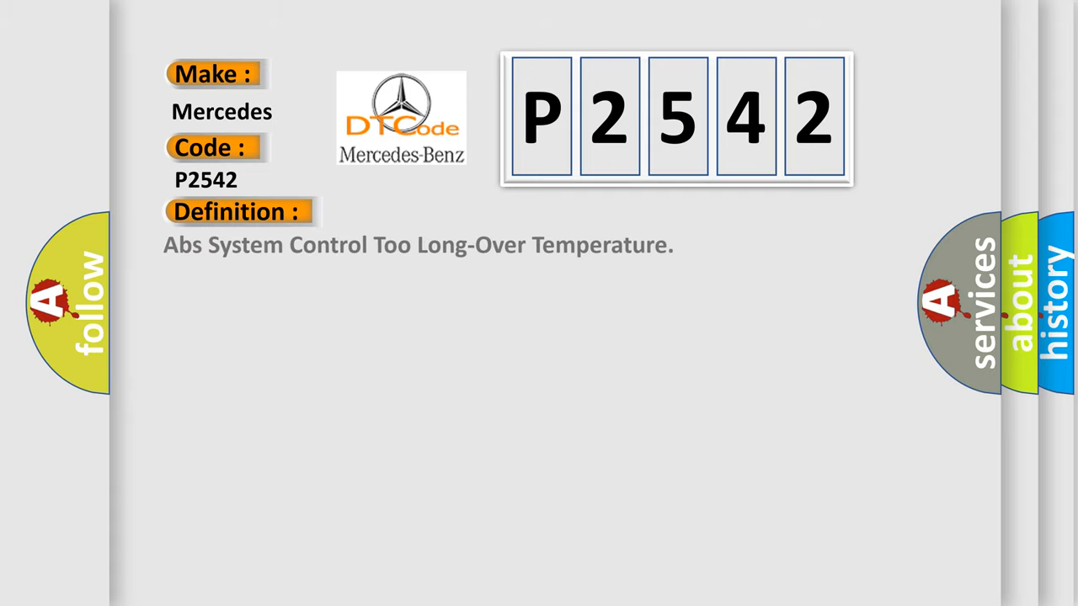
Step: Advance the P2542 slide so its Description heading appears below the definition
click(438, 212)
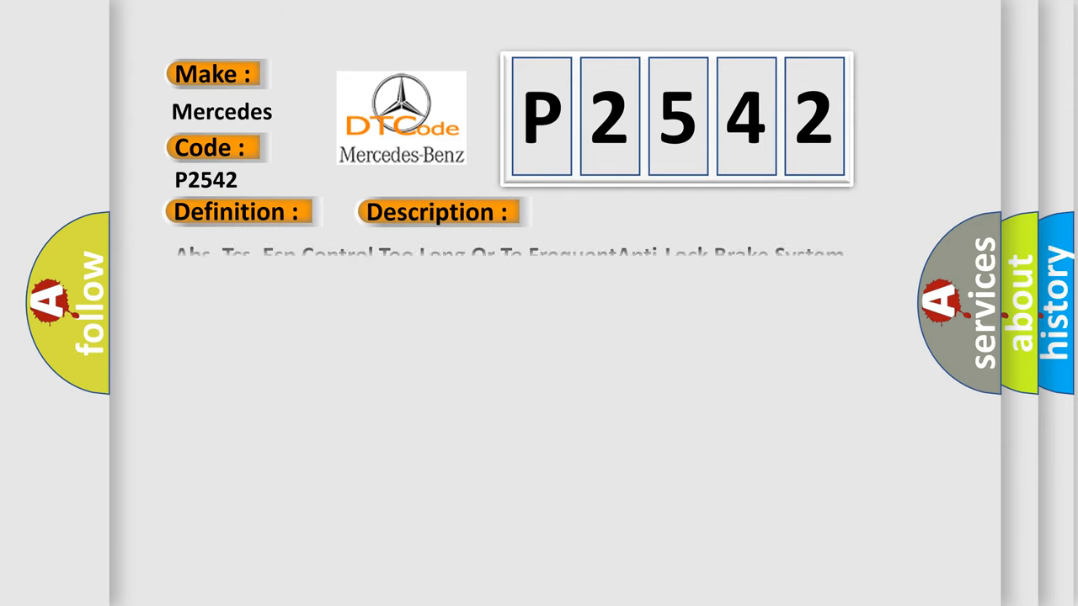